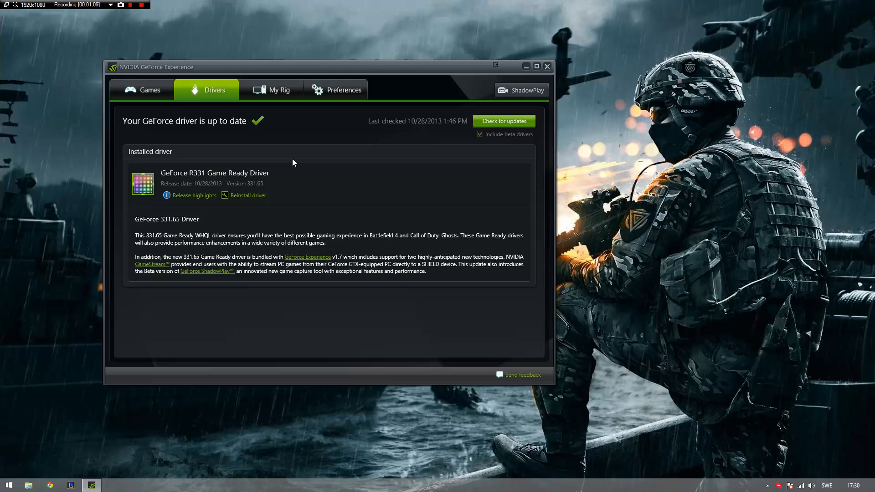
mouse_move(440, 102)
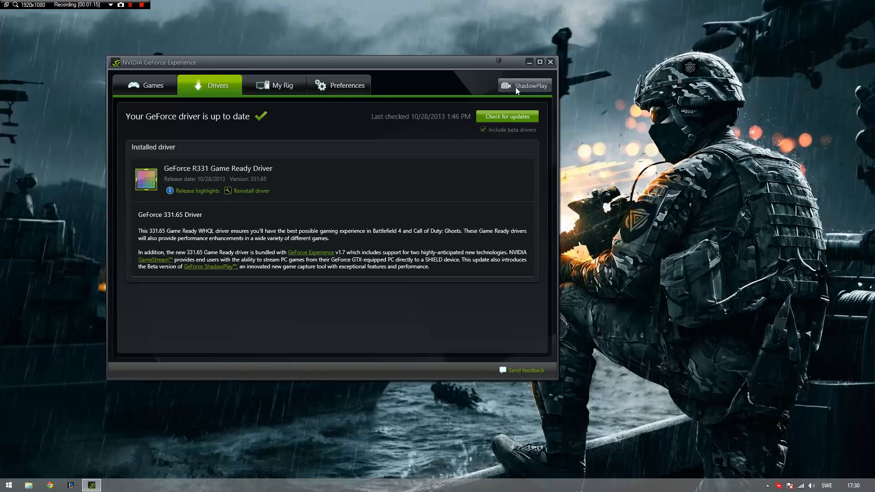
Open the ShadowPlay panel showing 1080p 60 FPS H.264 recording with a 20-minute shadow time.
click(524, 85)
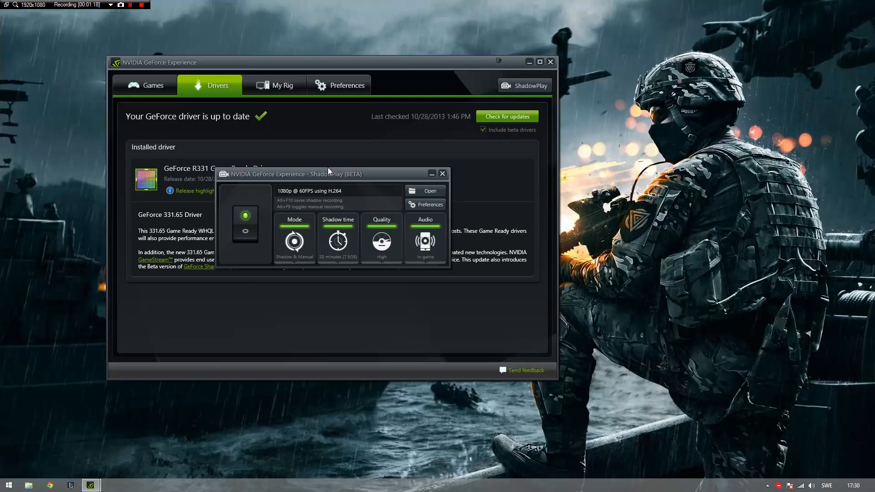
mouse_move(360, 187)
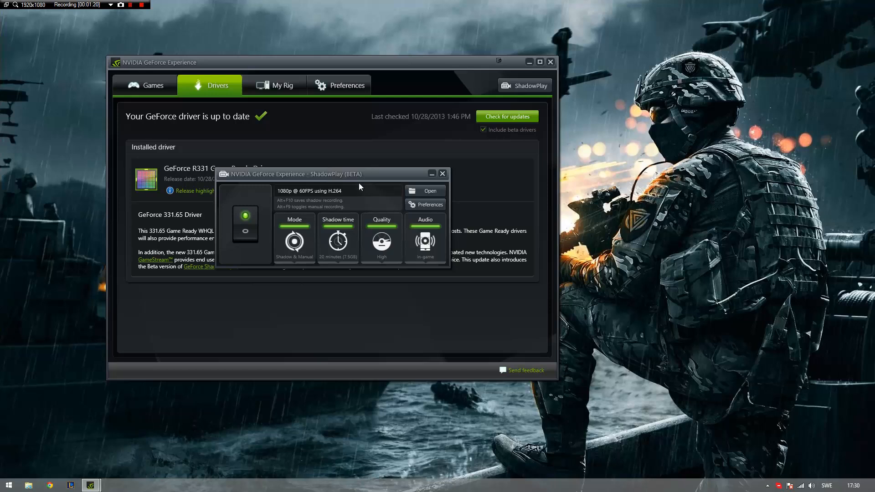
mouse_move(338, 200)
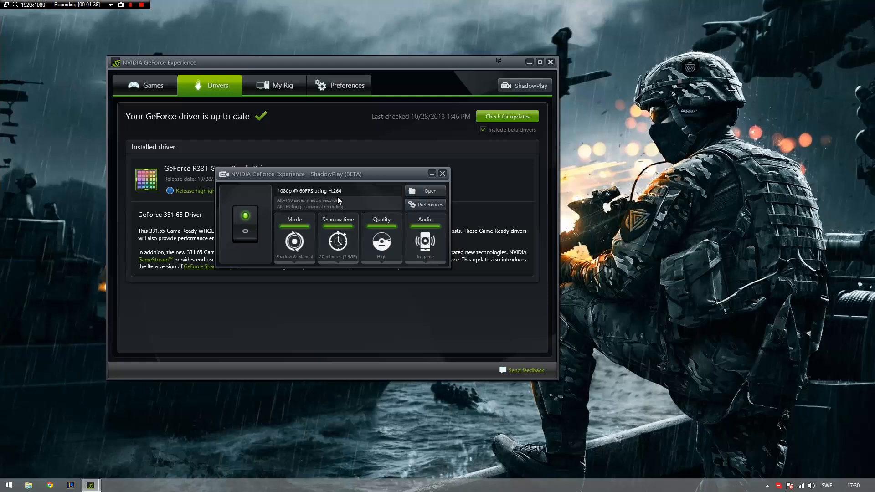
click(294, 241)
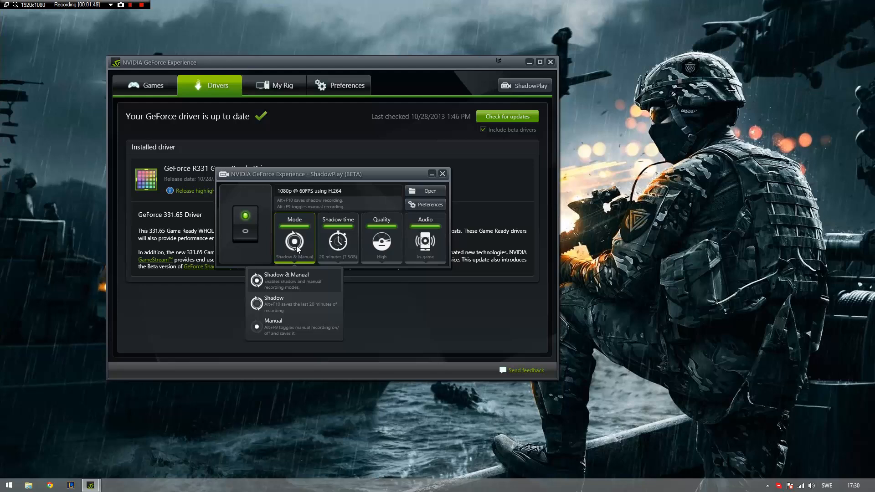
Switch the recording mode to Shadow and shorten the shadow time to 1 minute.
click(274, 301)
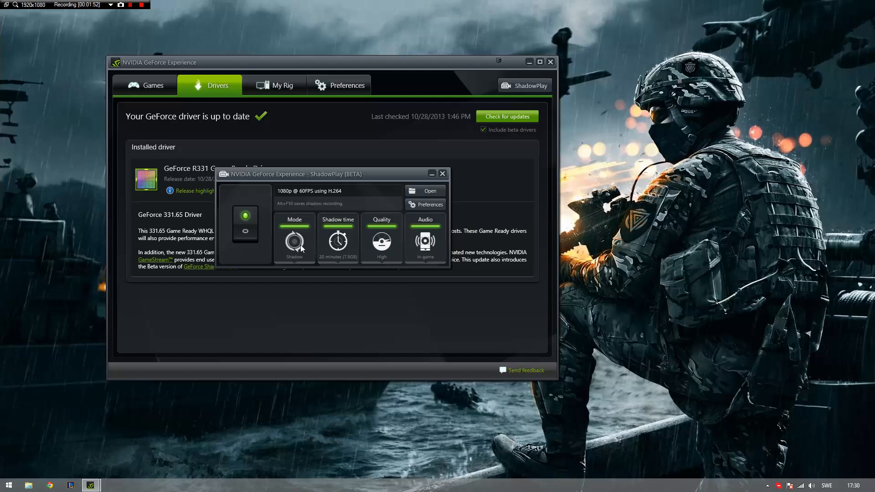
click(294, 240)
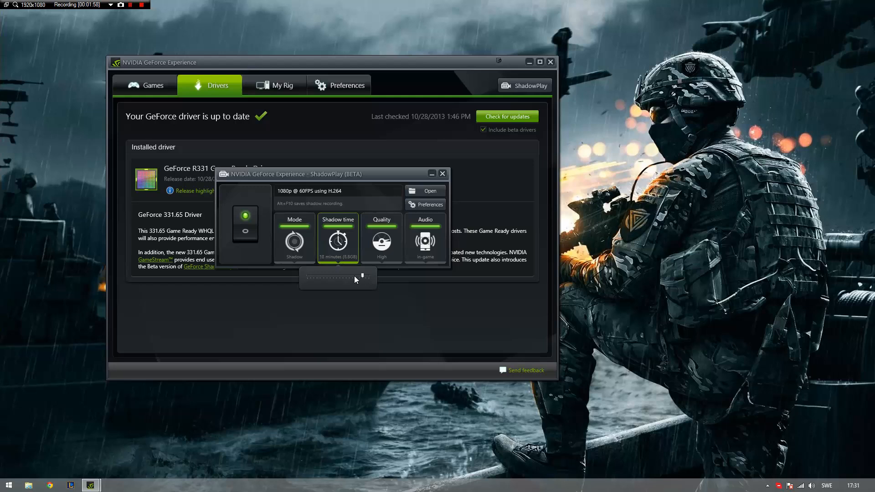
drag(358, 278, 305, 278)
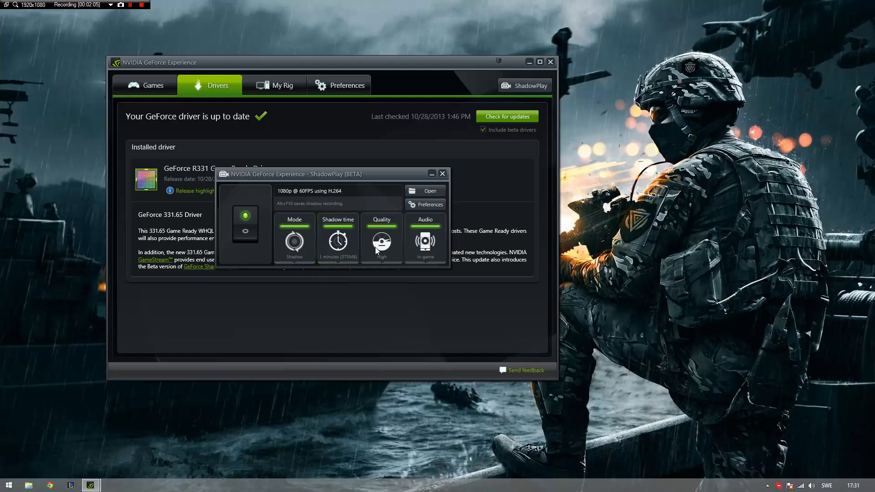
Set recording quality to Low, then back to High.
click(382, 243)
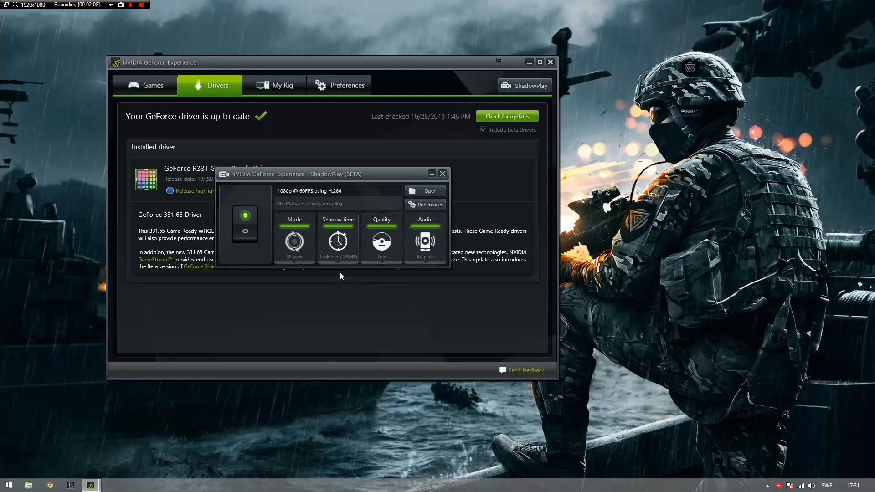
click(381, 241)
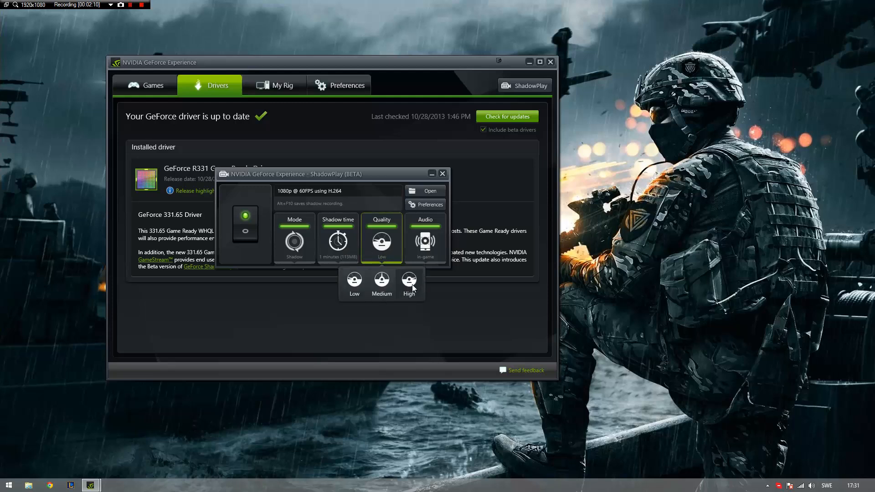
click(410, 284)
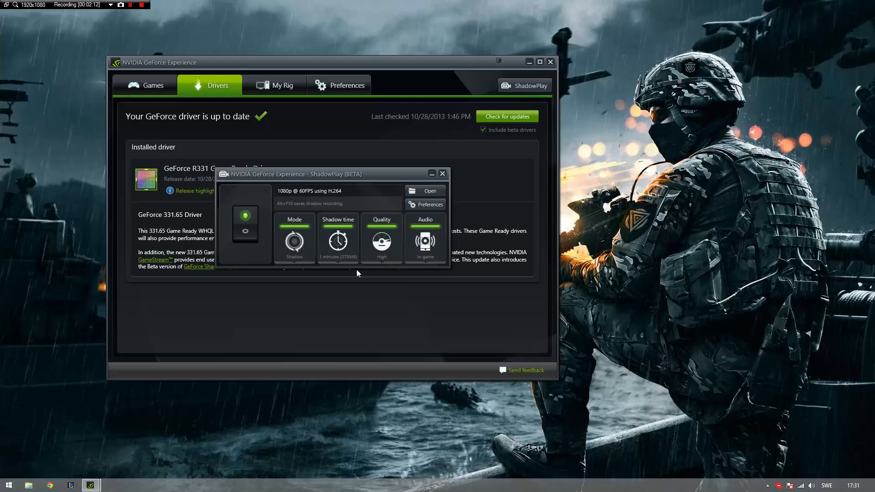
click(293, 243)
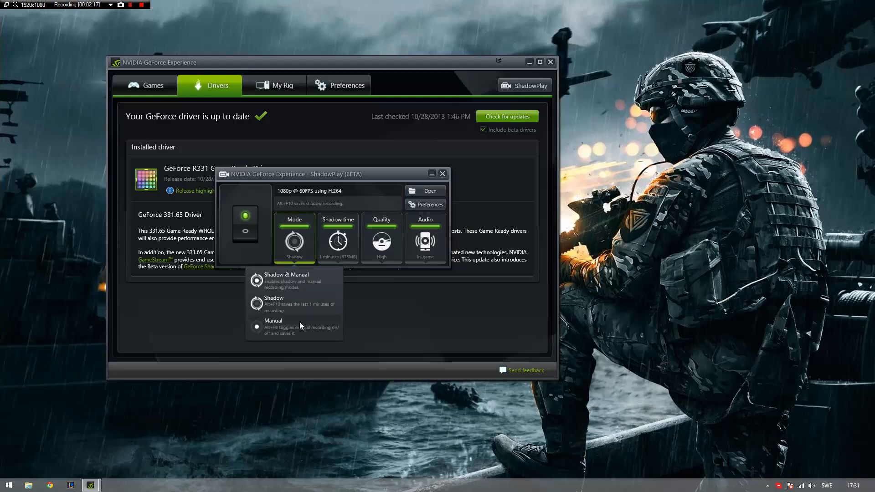
Try Manual mode, then set the recording mode to Shadow & Manual.
click(274, 326)
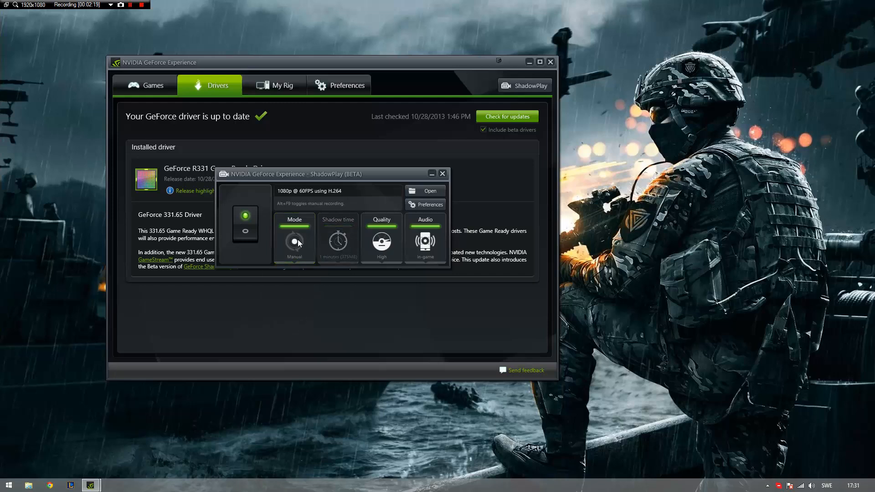
mouse_move(293, 239)
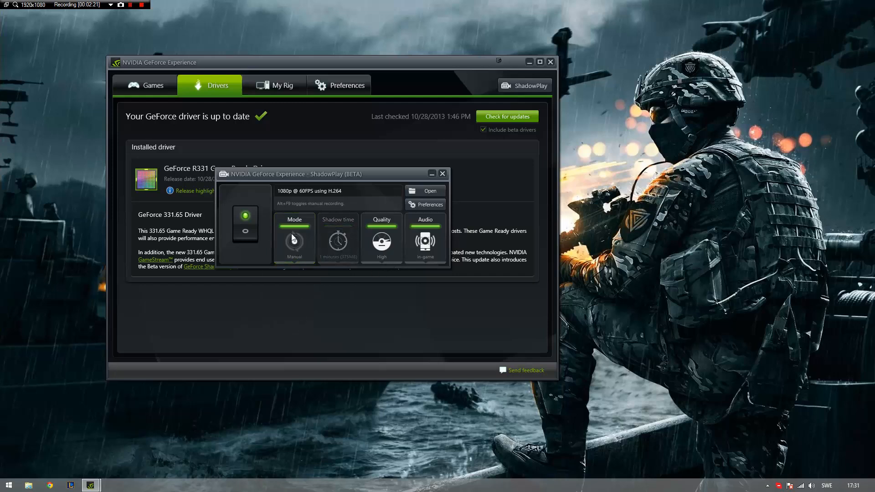
click(294, 238)
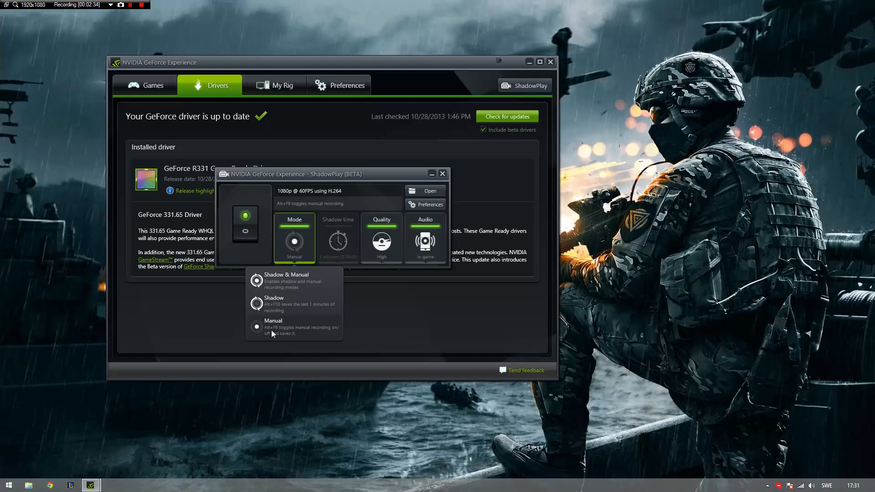
mouse_move(273, 324)
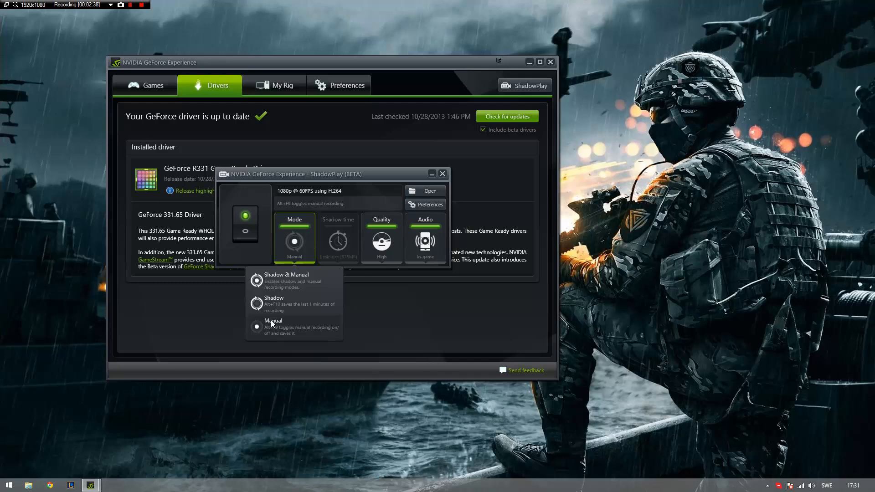
mouse_move(293, 246)
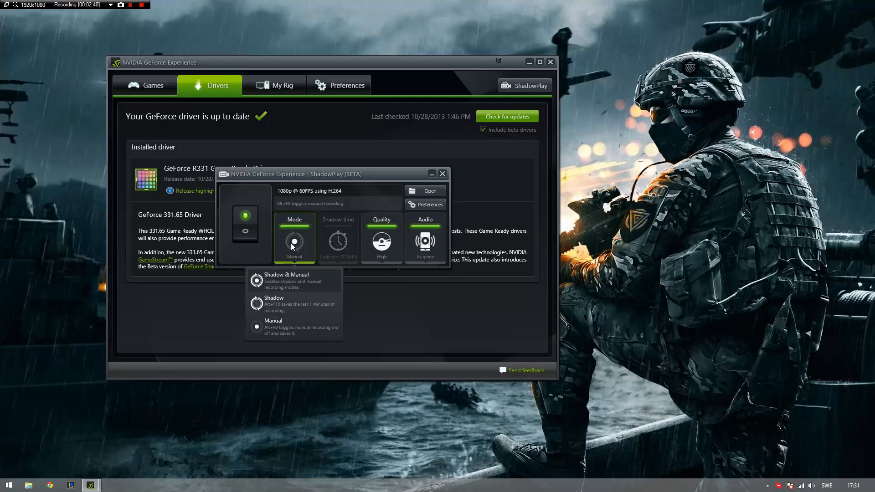
click(294, 237)
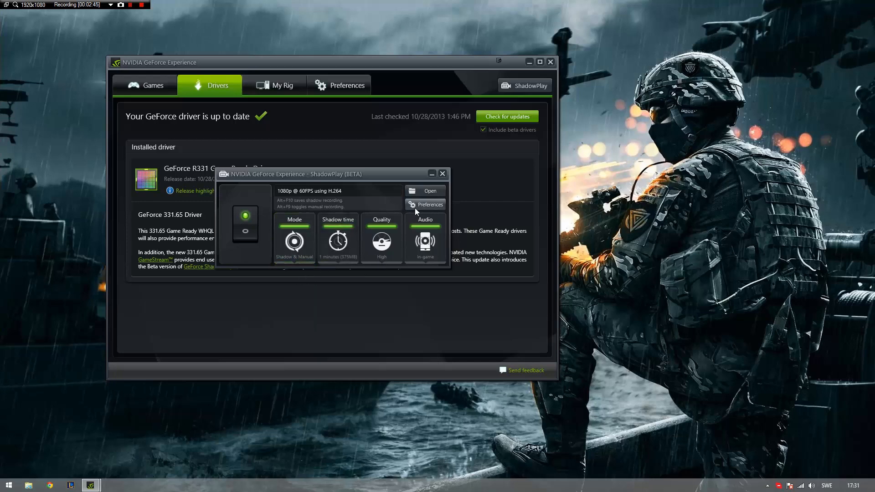
Open ShadowPlay preferences and move the recording indicator to the top-left corner.
click(425, 204)
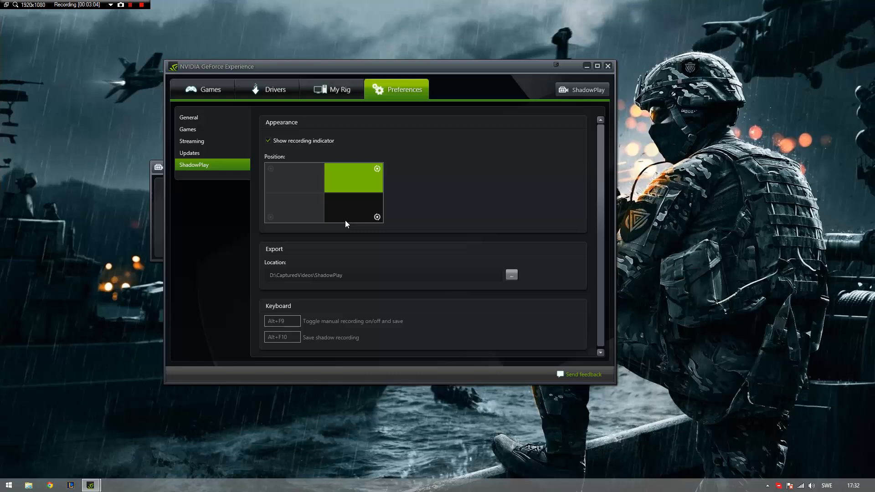
mouse_move(278, 228)
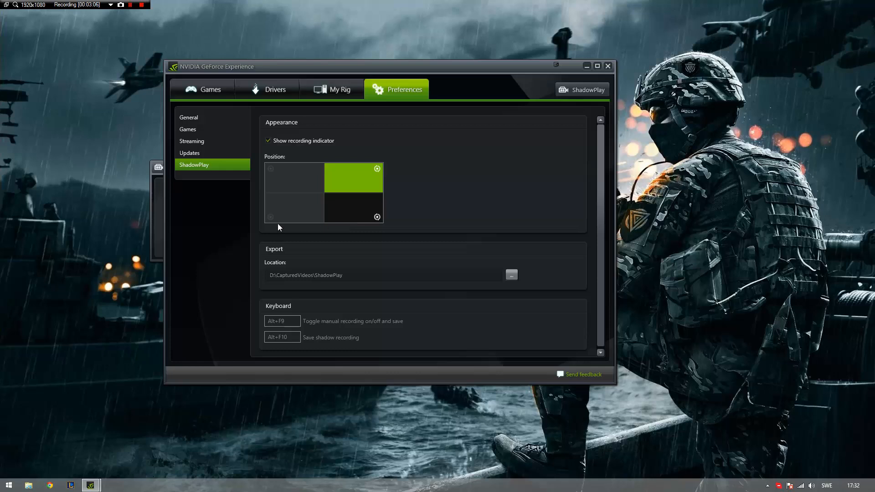
click(294, 178)
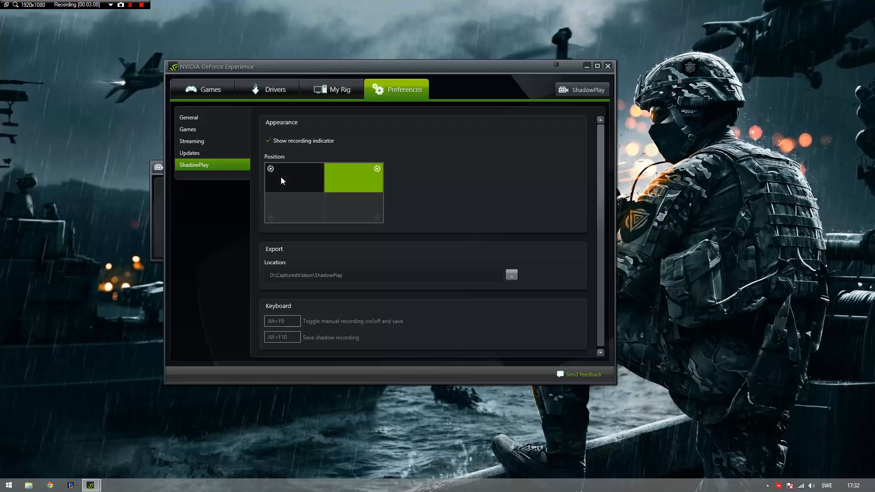
click(271, 169)
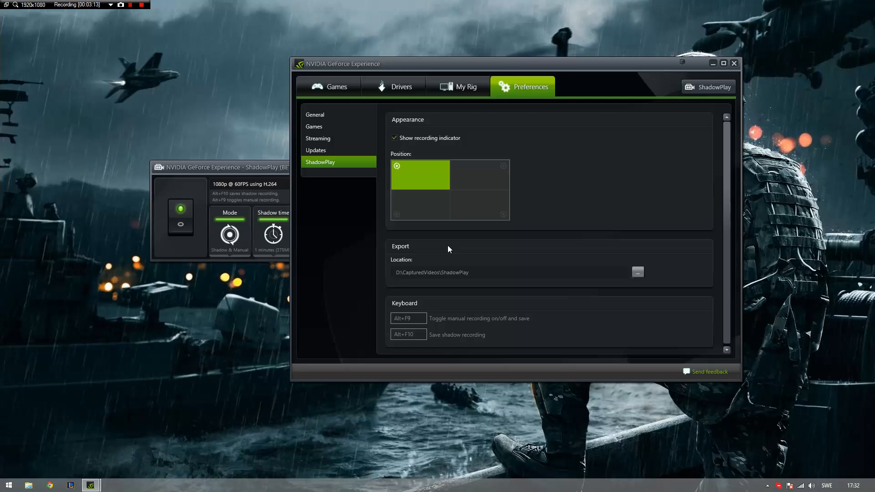
mouse_move(383, 303)
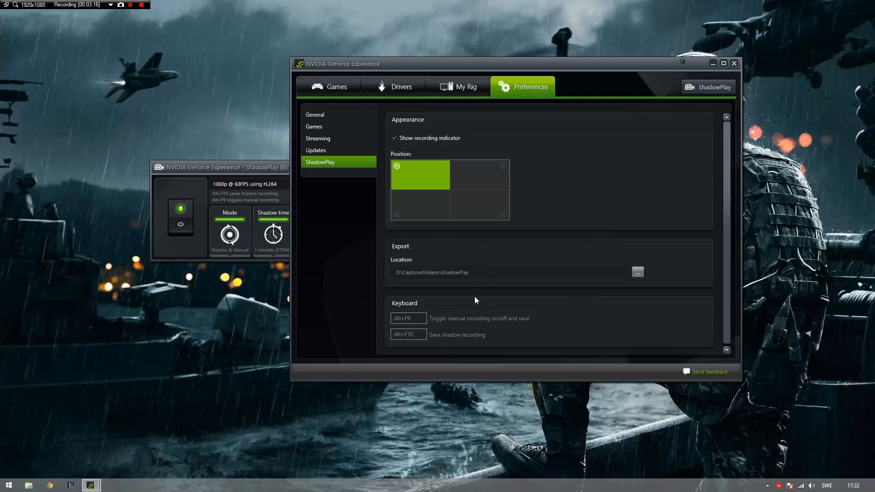
mouse_move(610, 286)
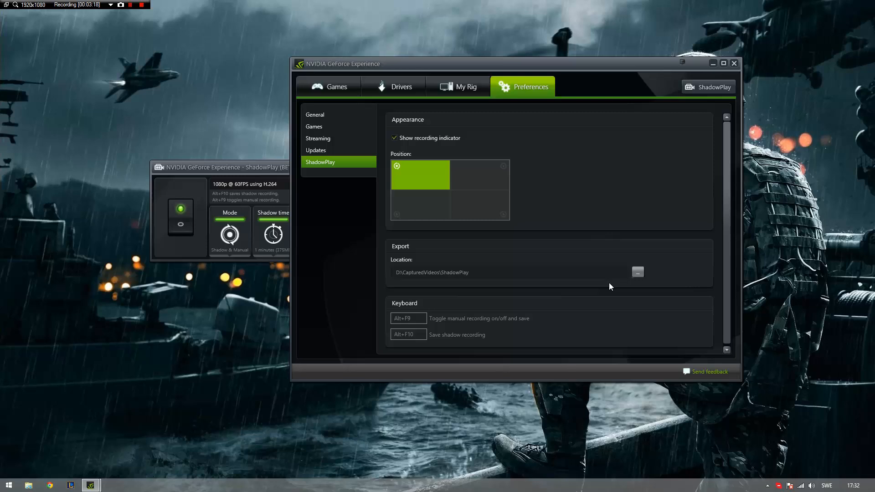
mouse_move(625, 274)
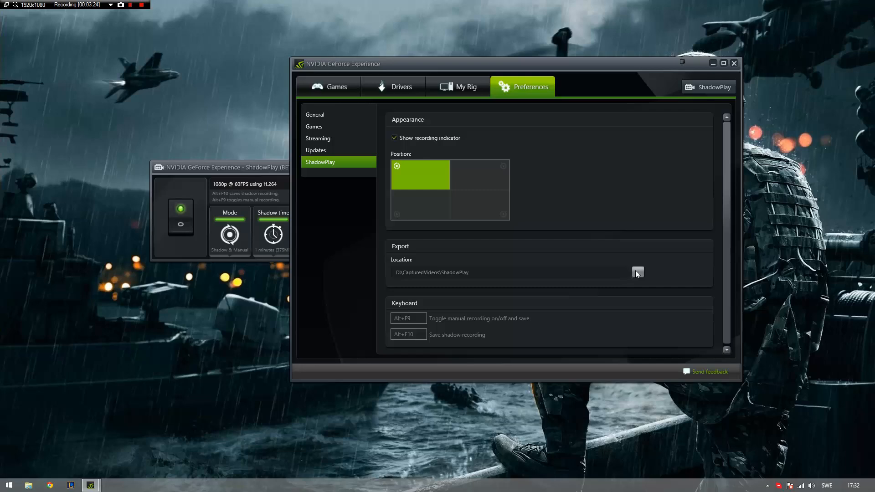
Confirm D:\CapturedVideos\ShadowPlay as the export location in the Select Folder dialog.
click(637, 273)
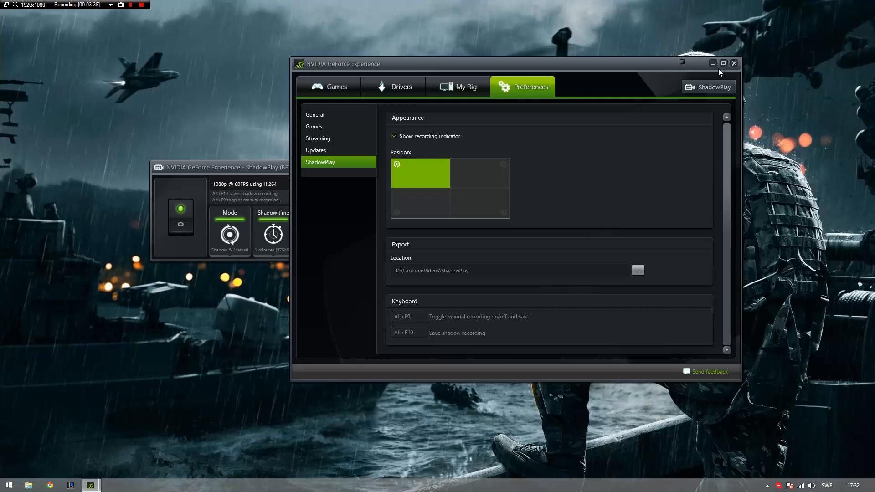
mouse_move(636, 57)
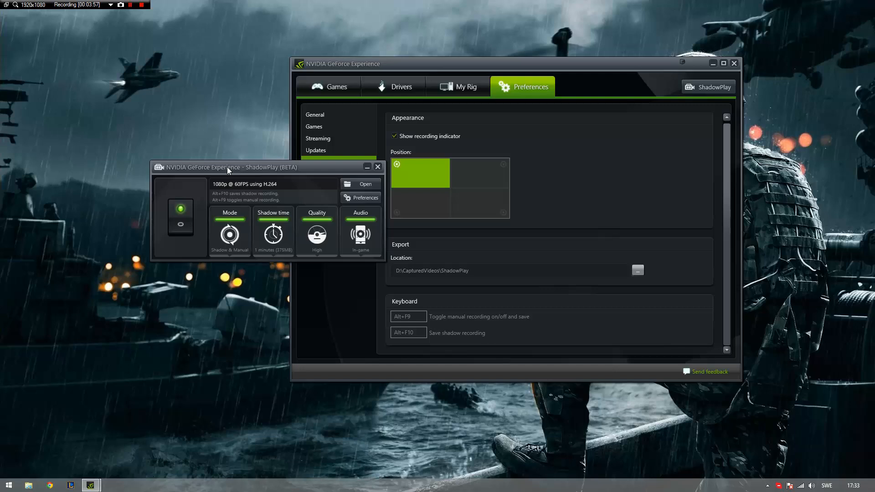
mouse_move(206, 173)
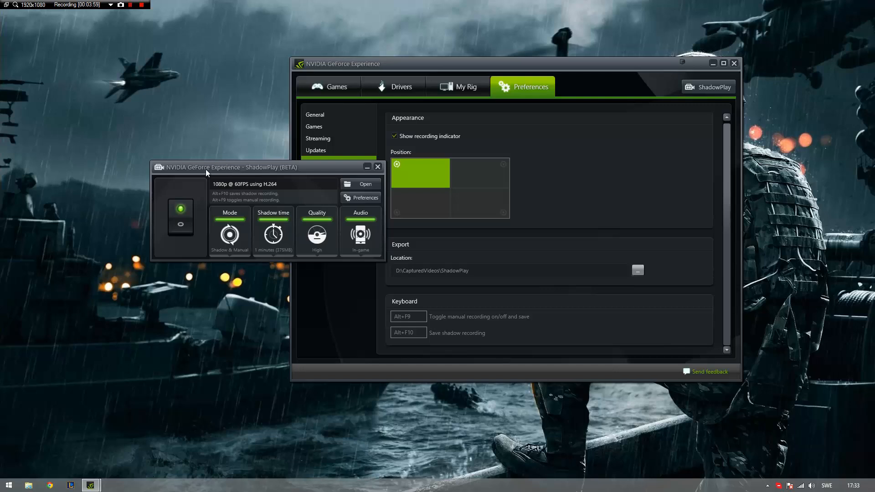
mouse_move(32, 469)
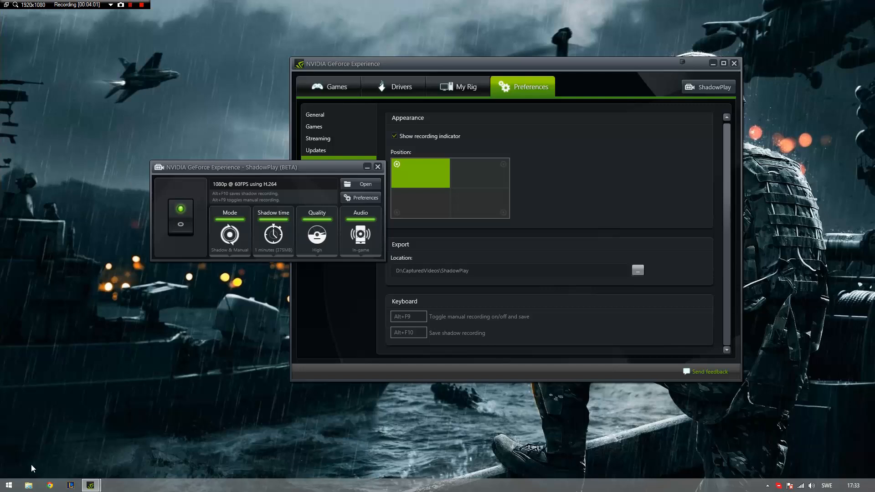
mouse_move(33, 481)
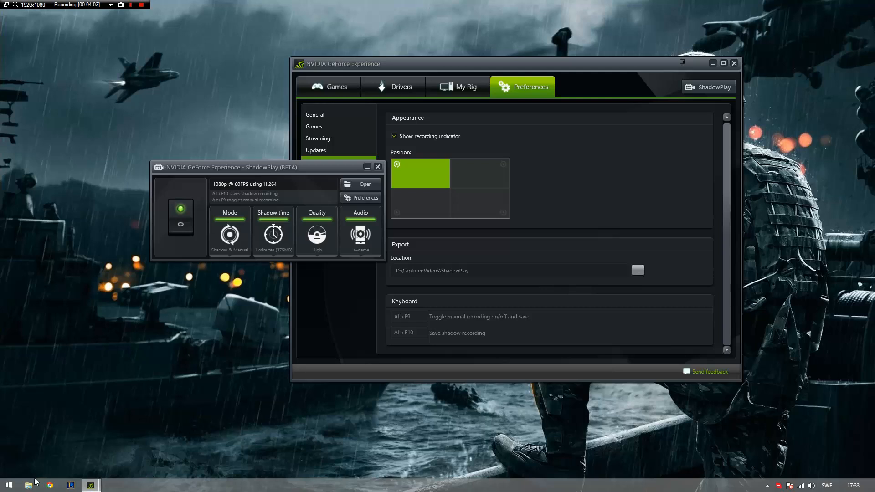
mouse_move(338, 218)
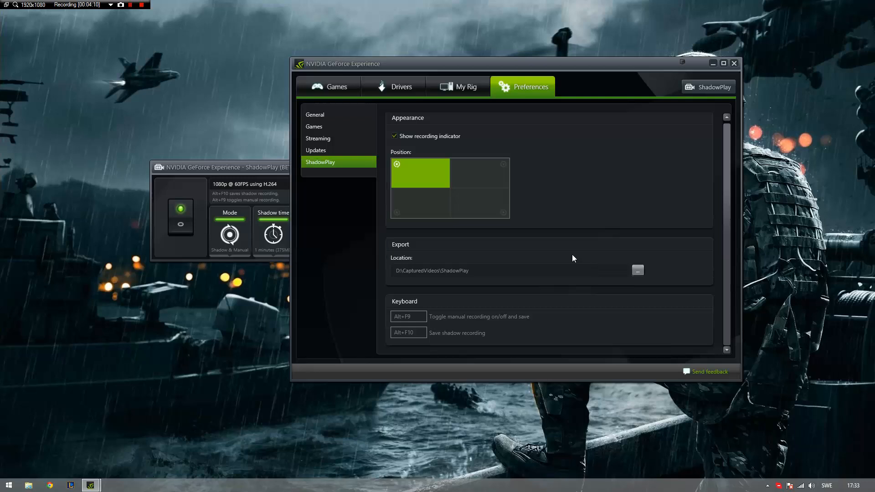
mouse_move(566, 269)
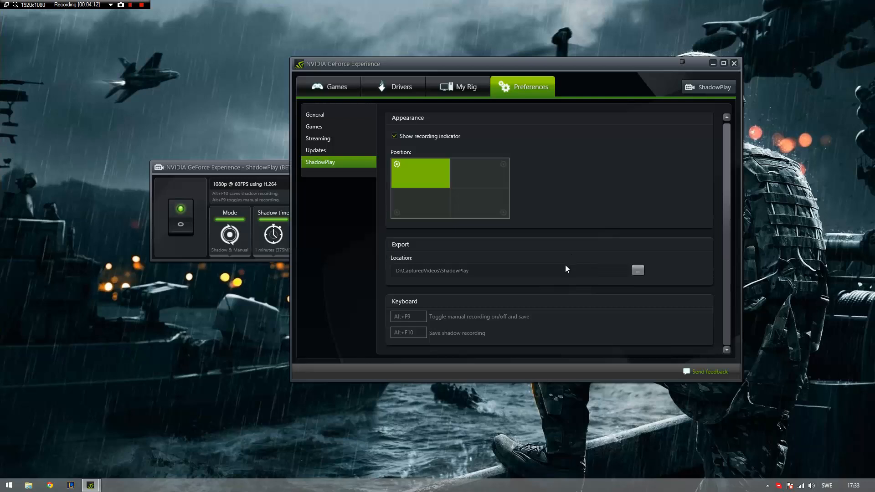
mouse_move(634, 272)
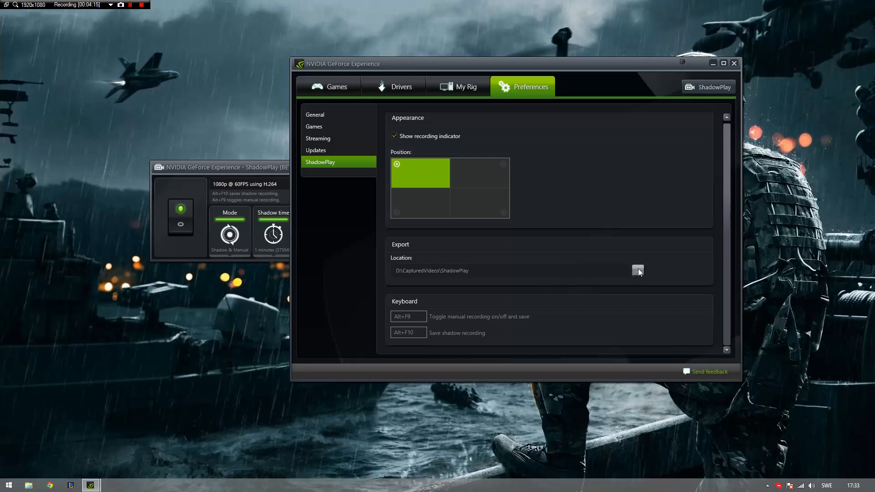
click(638, 271)
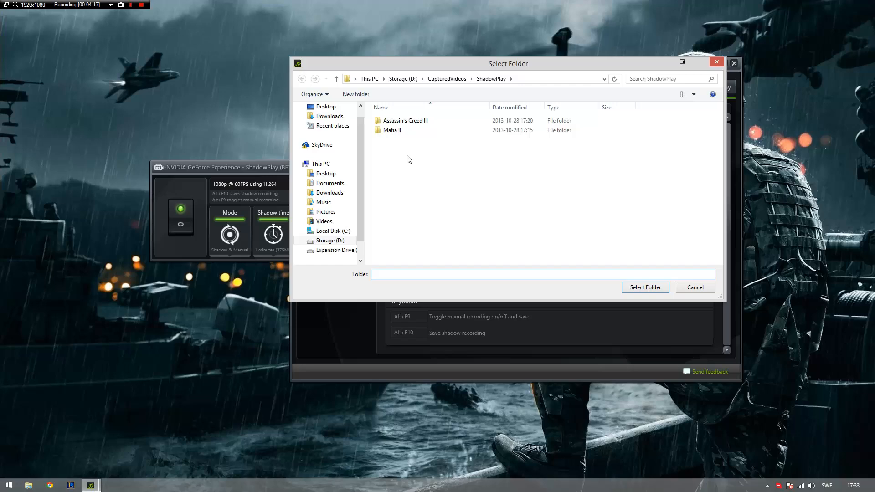
click(694, 288)
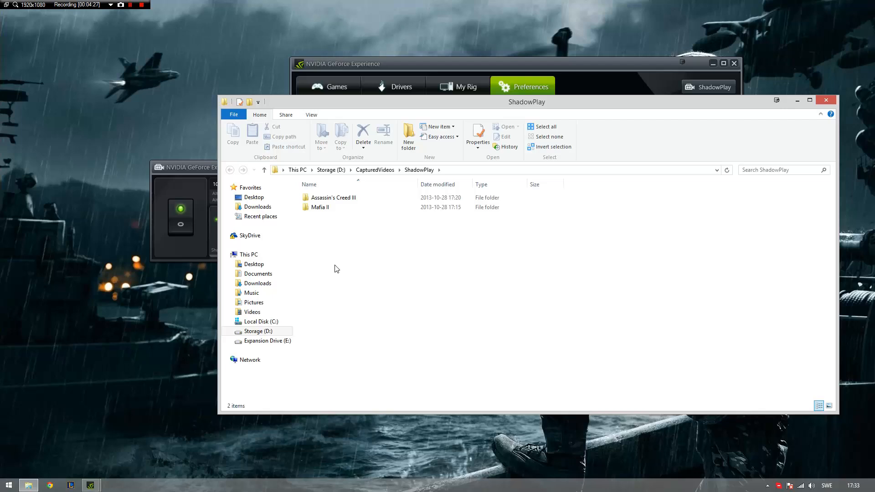
Select the Assassin's Creed III folder, then open the Mafia II clips folder.
click(320, 207)
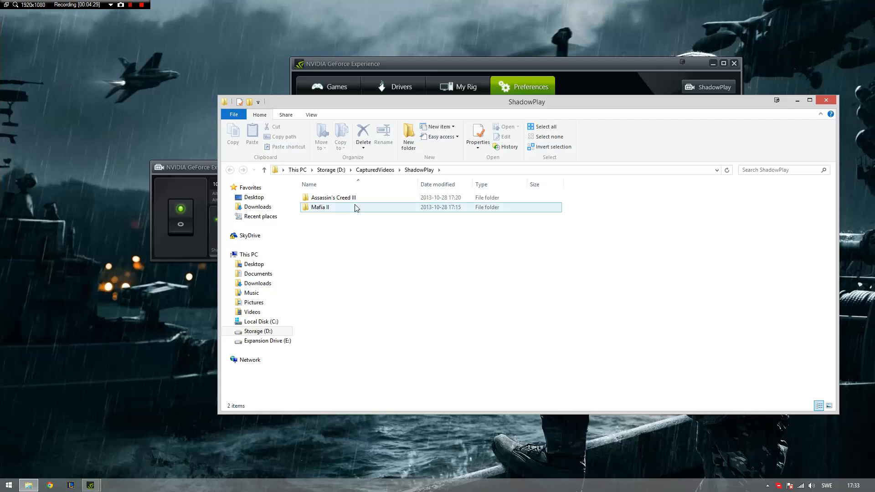
click(333, 197)
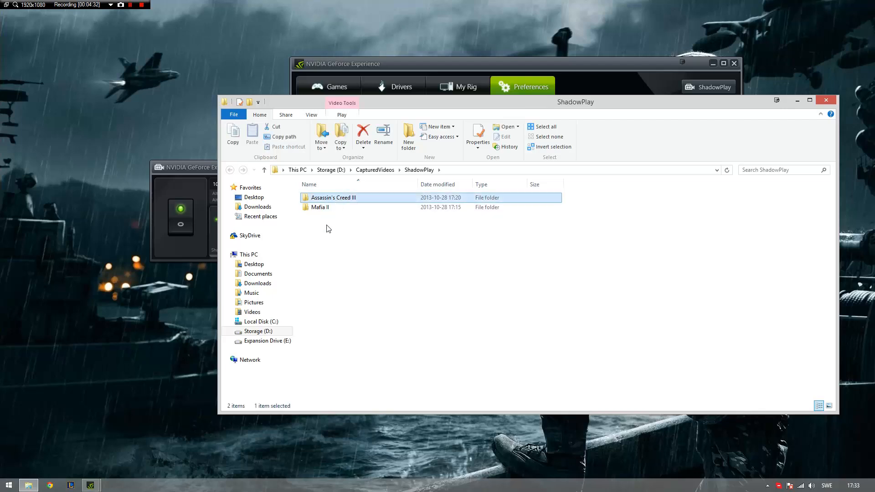
mouse_move(391, 226)
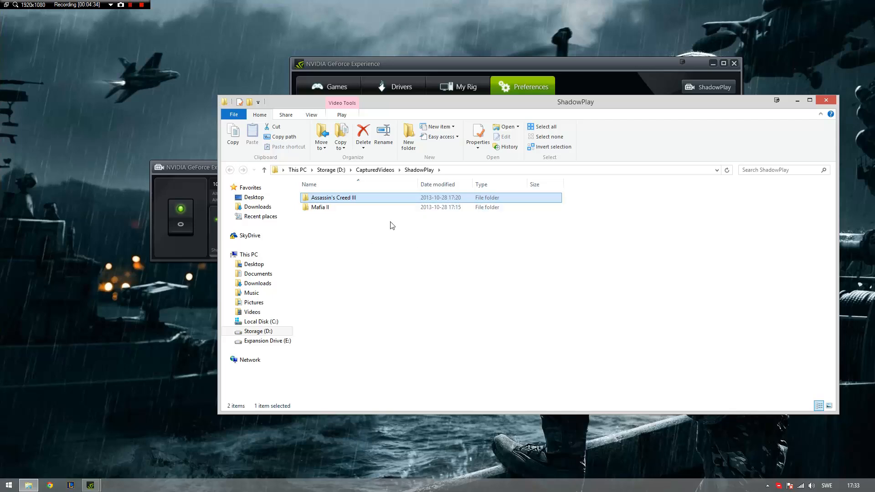
mouse_move(384, 198)
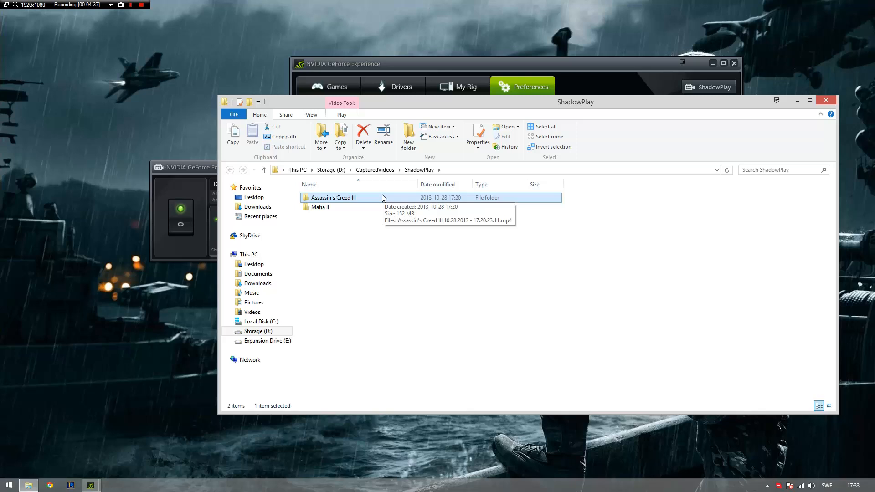
double_click(334, 198)
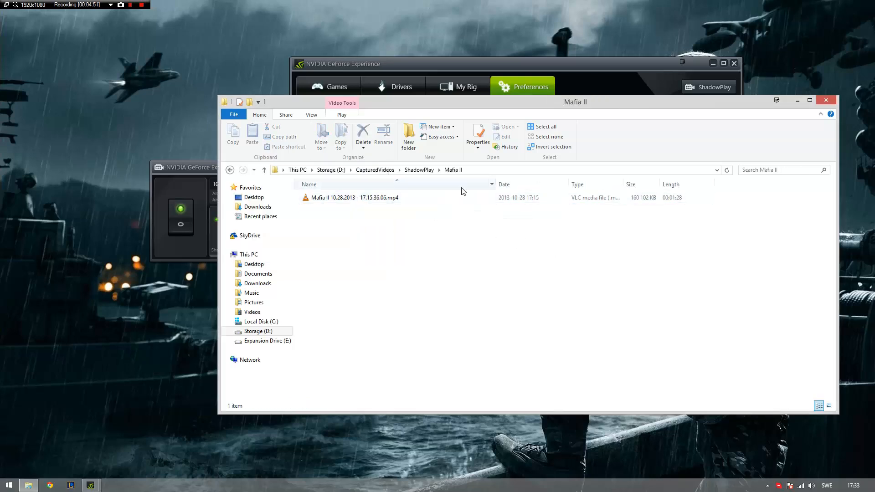
click(355, 198)
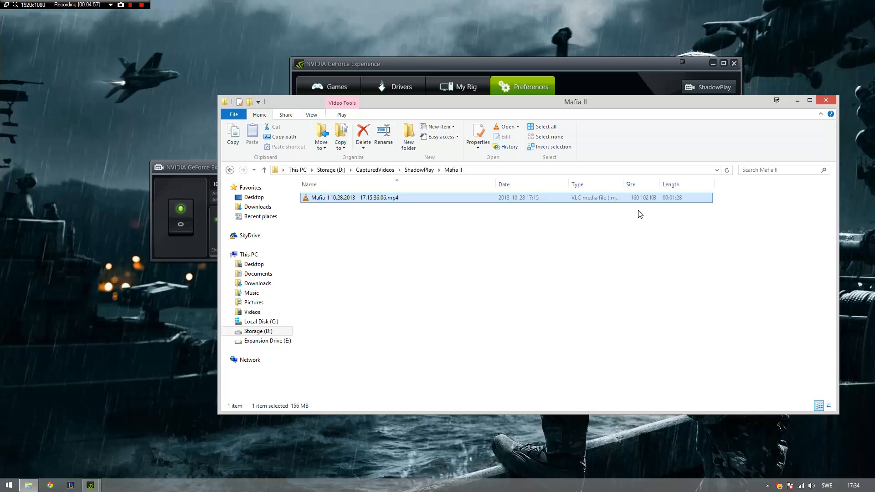
click(612, 229)
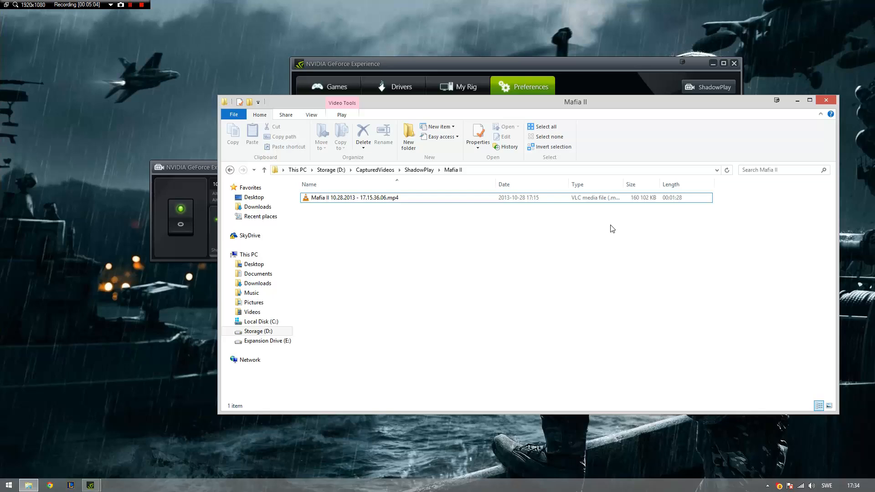
mouse_move(326, 228)
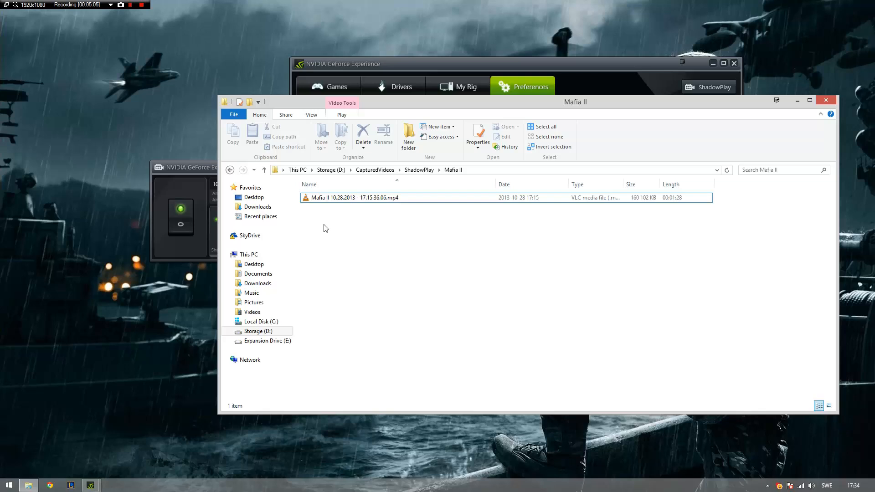